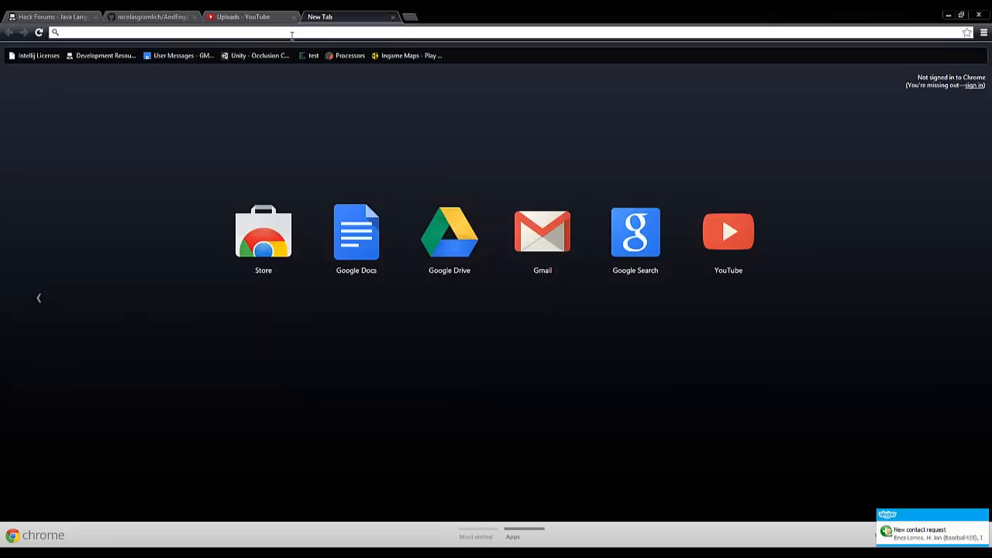
Search Google for 'android sdk' from a new Chrome tab
text(android)
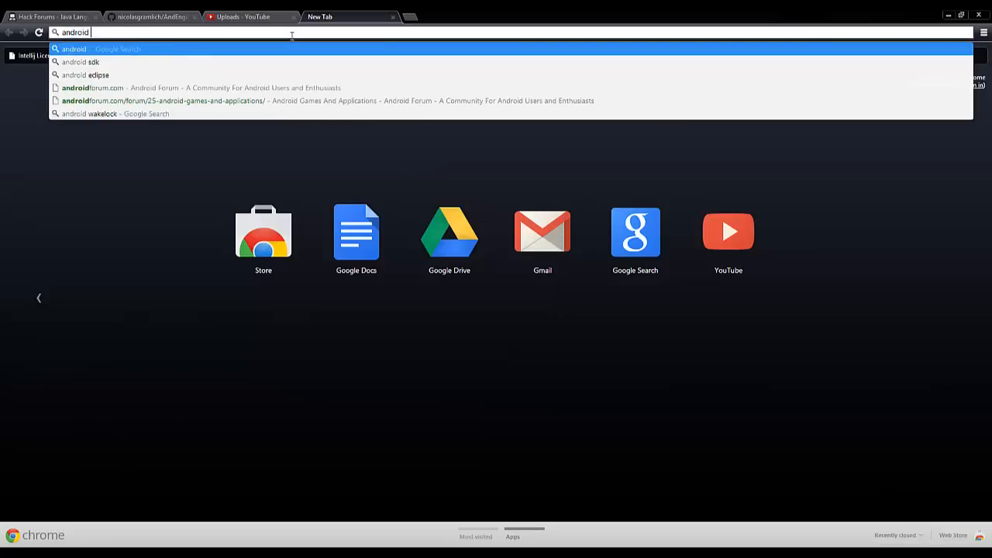
click(81, 62)
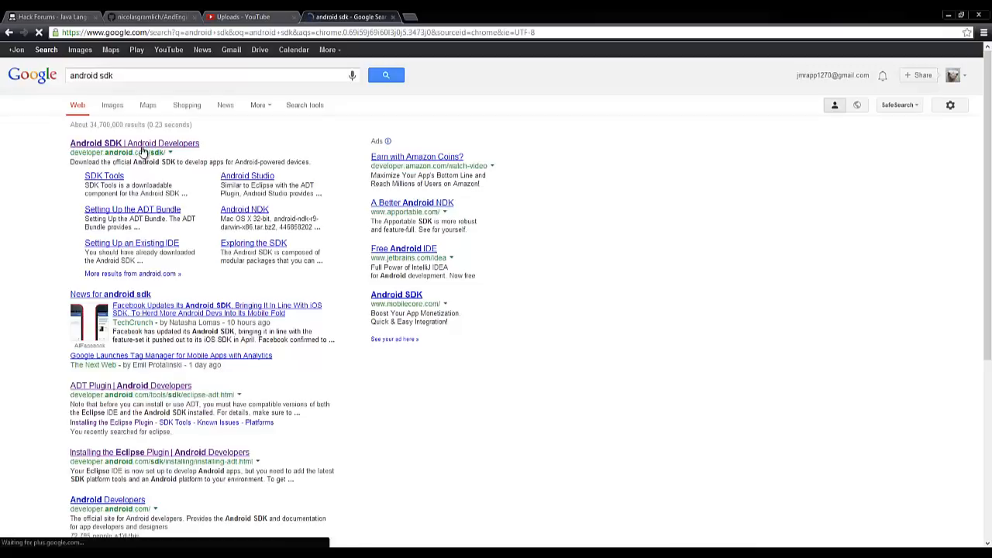
Accept the SDK terms on Android Developers and download the ADT Bundle for Windows
click(134, 142)
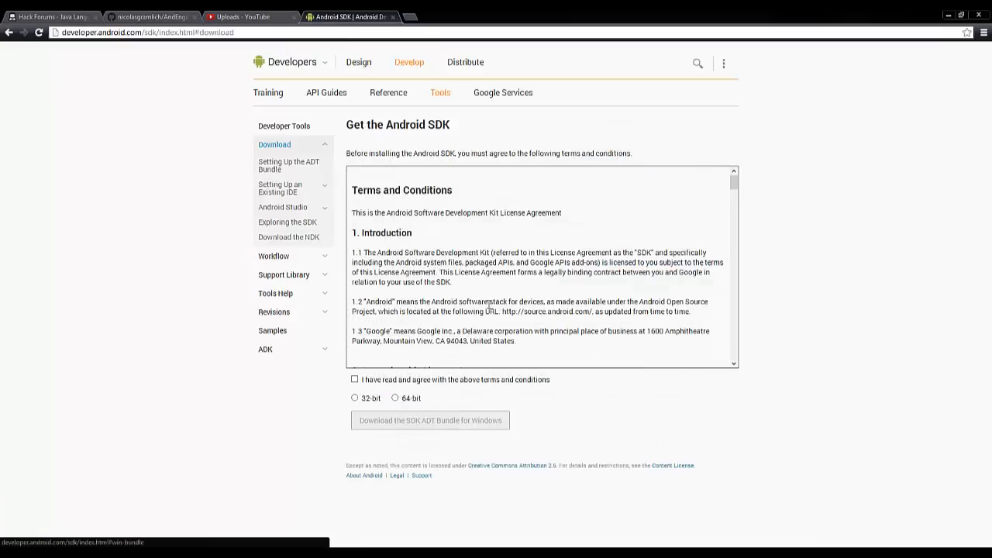
click(354, 378)
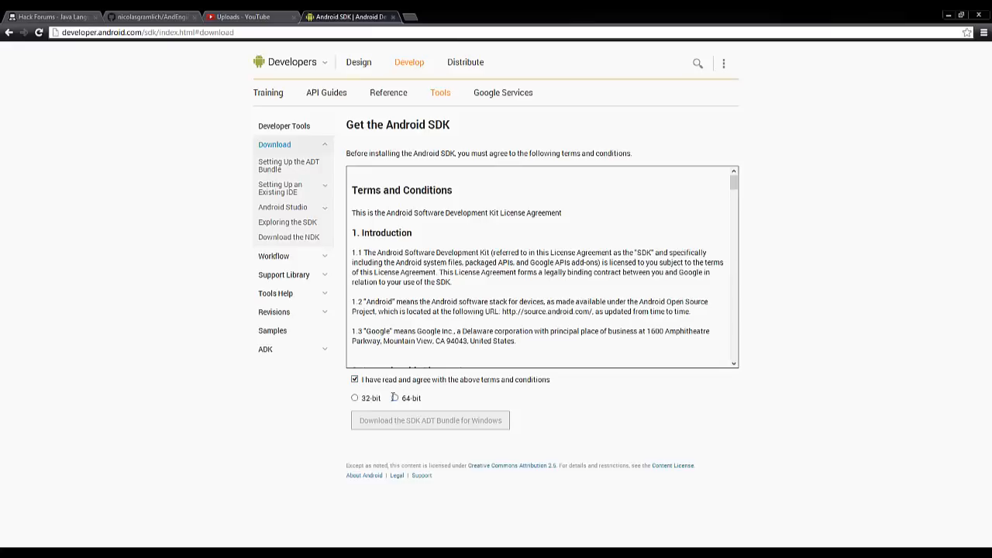
click(430, 420)
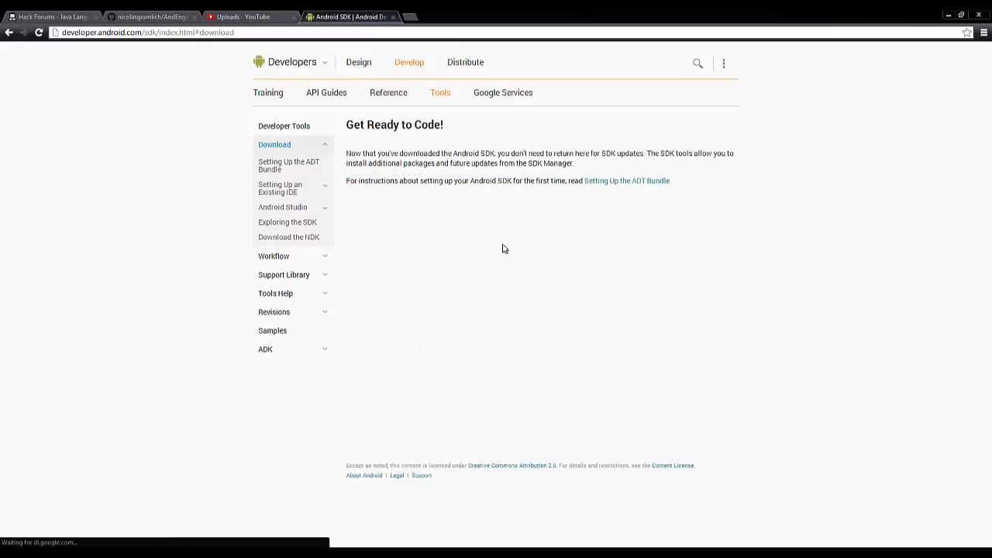
mouse_move(633, 223)
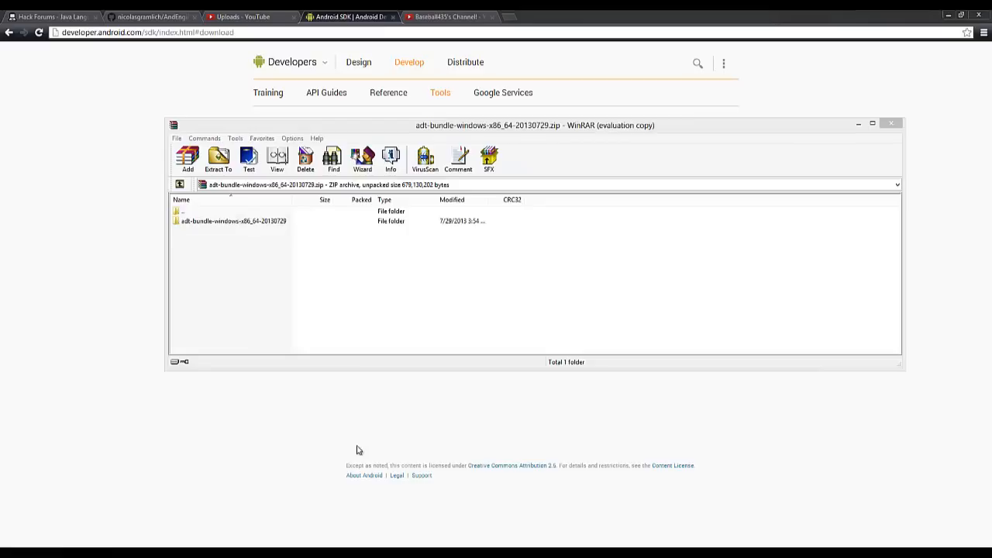
Extract the adt-bundle folder from the archive and close WinRAR
click(233, 221)
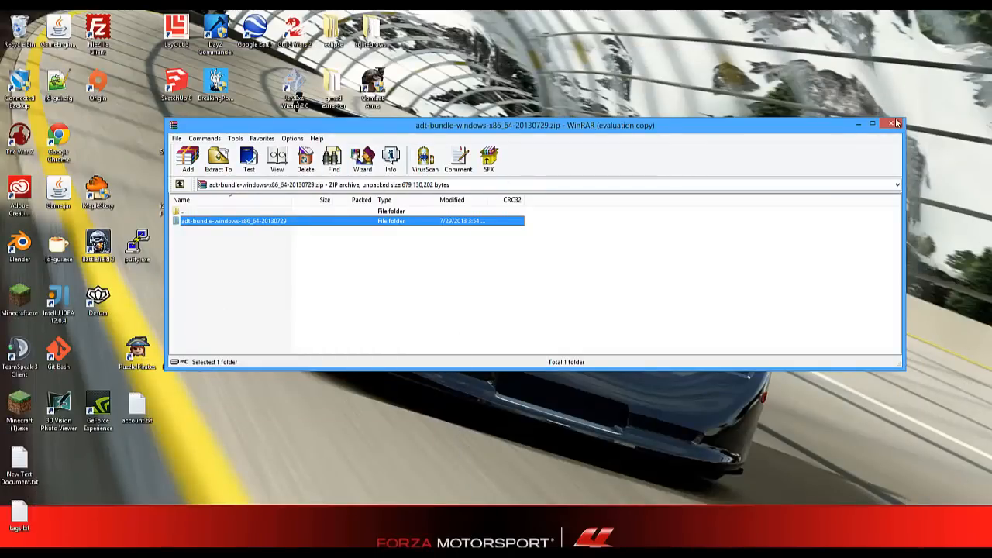
click(895, 123)
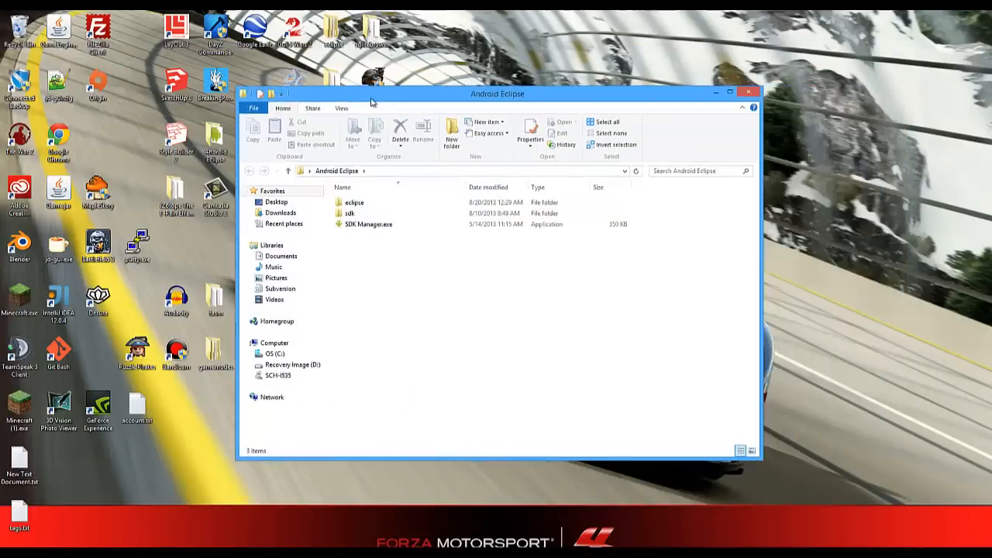
Open the sdk folder and launch AVD Manager.exe
double_click(354, 202)
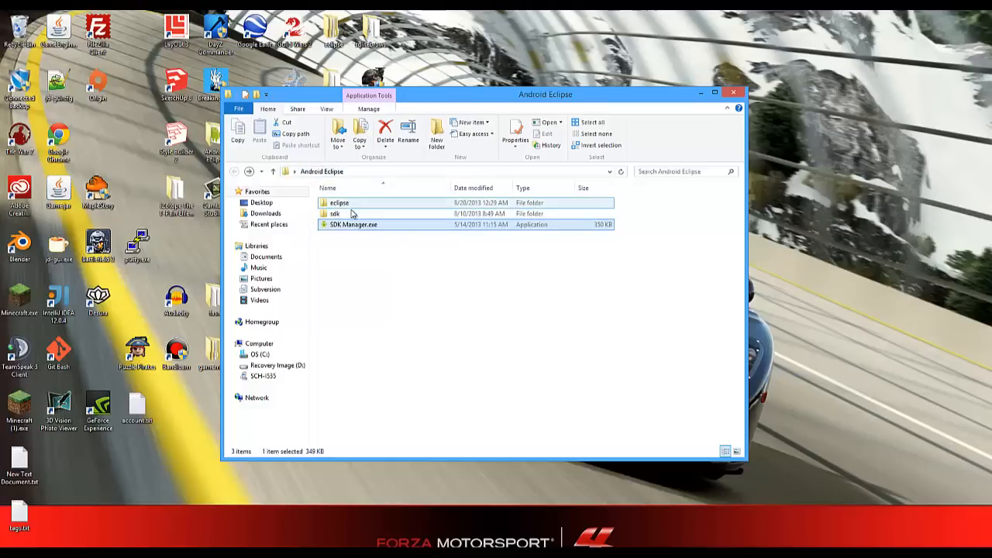
double_click(335, 213)
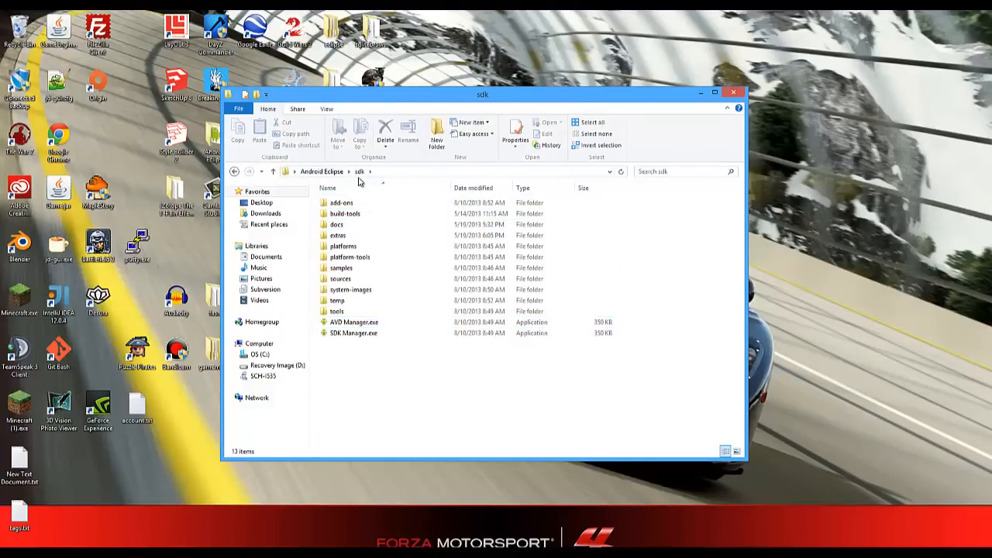
click(353, 321)
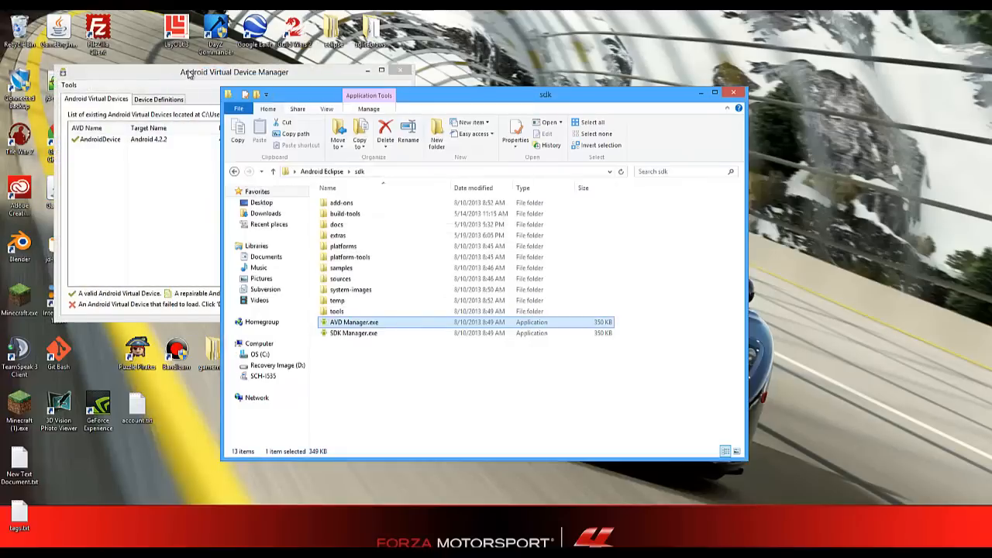
Select AndroidDevice in AVD Manager and start a new virtual device
double_click(354, 322)
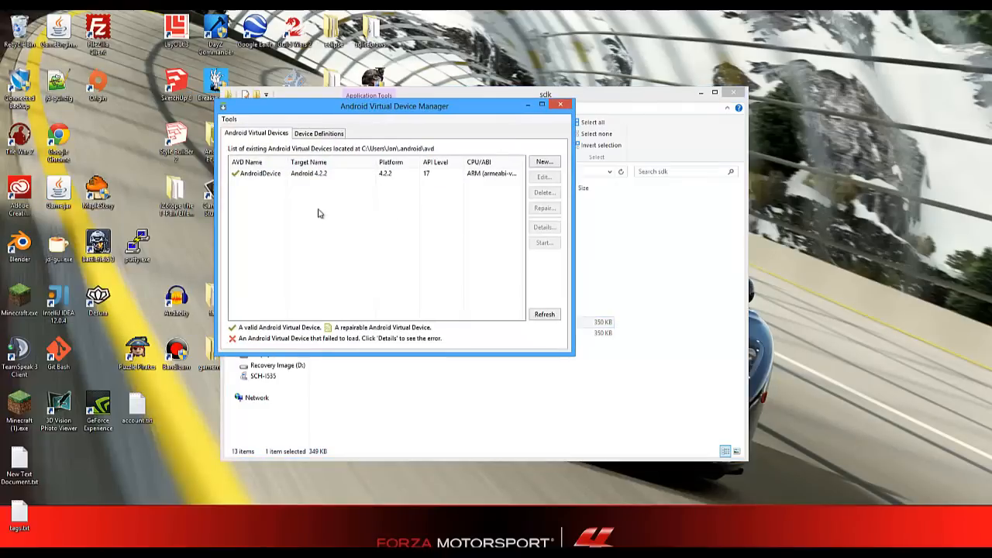
click(308, 173)
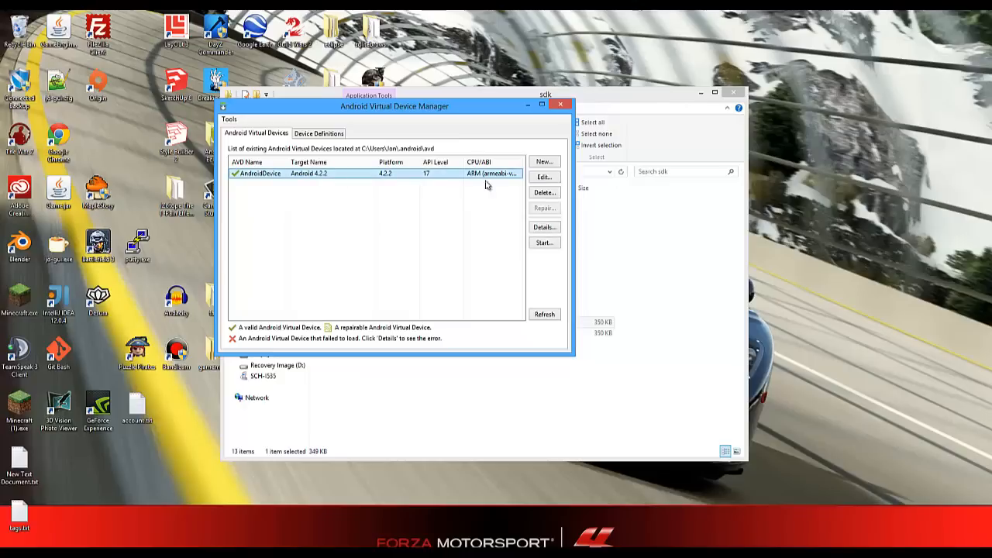
click(543, 161)
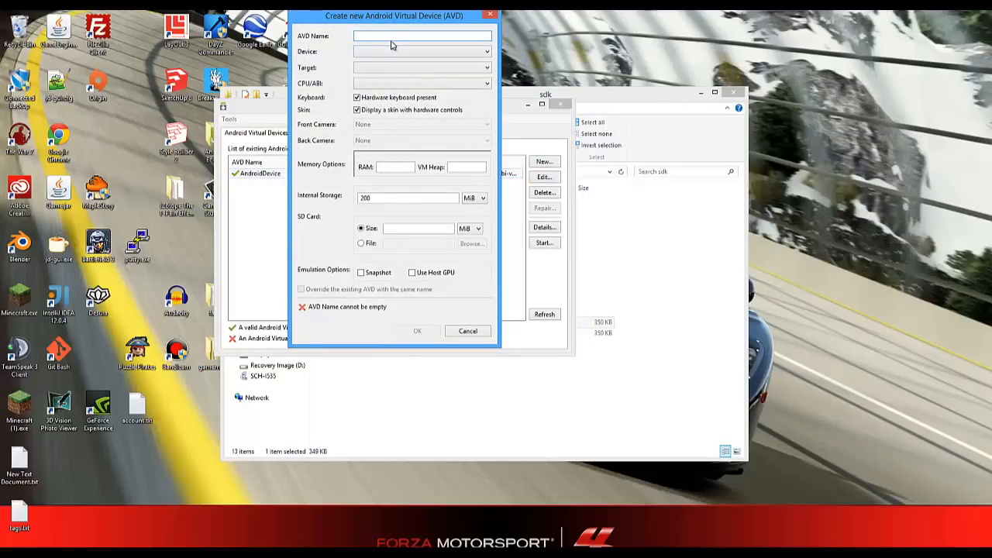
Create AVD 'TEst1' using the Nexus 7 device profile
click(422, 35)
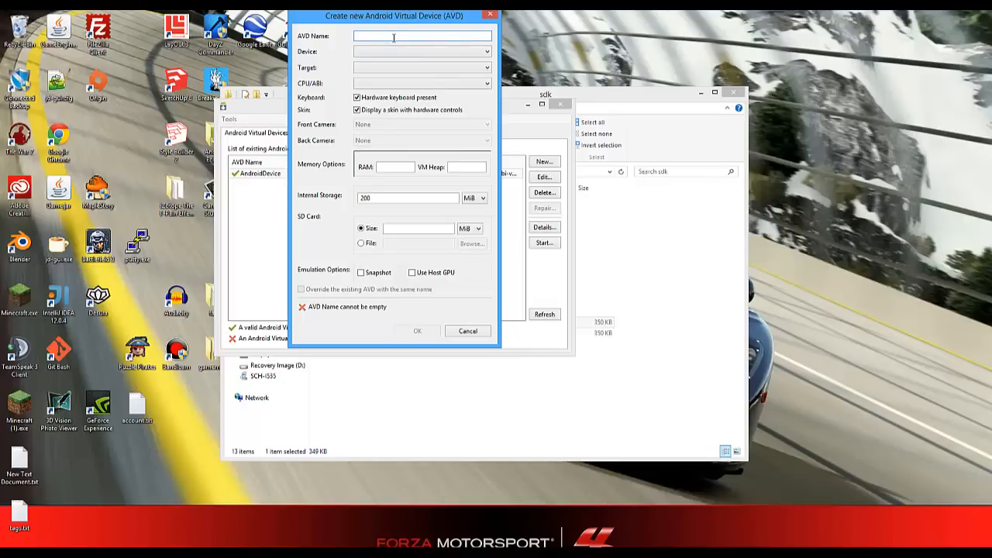
text(TEst1)
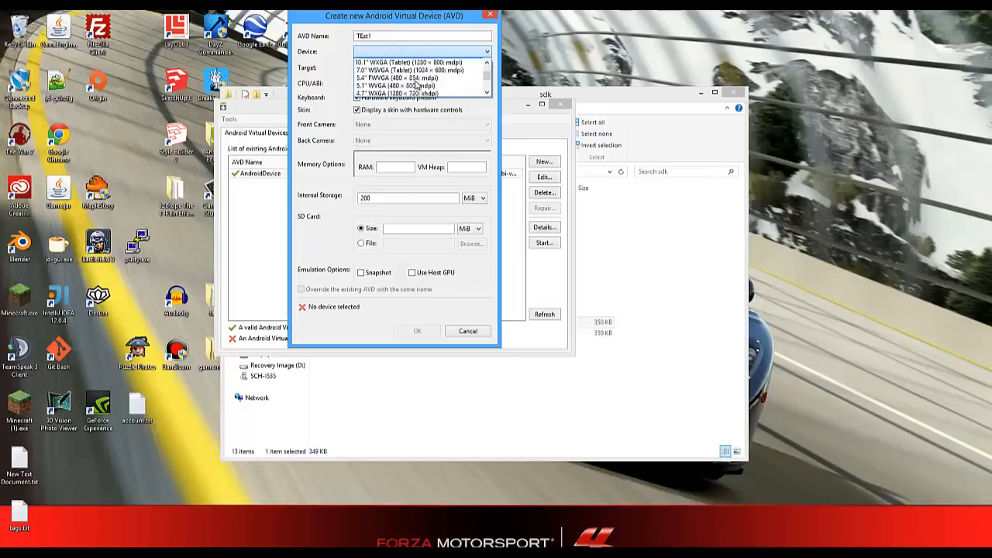
click(418, 85)
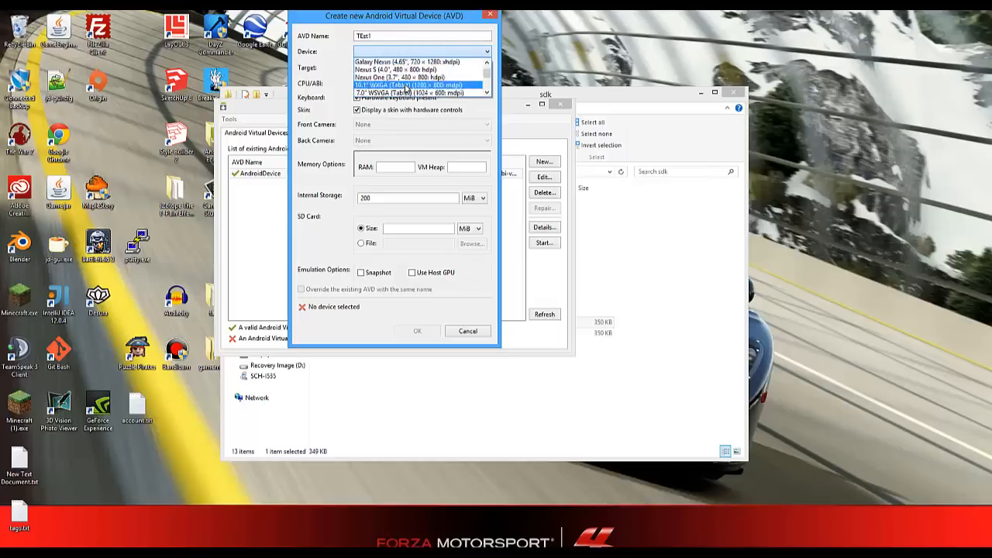
scroll(down, 3)
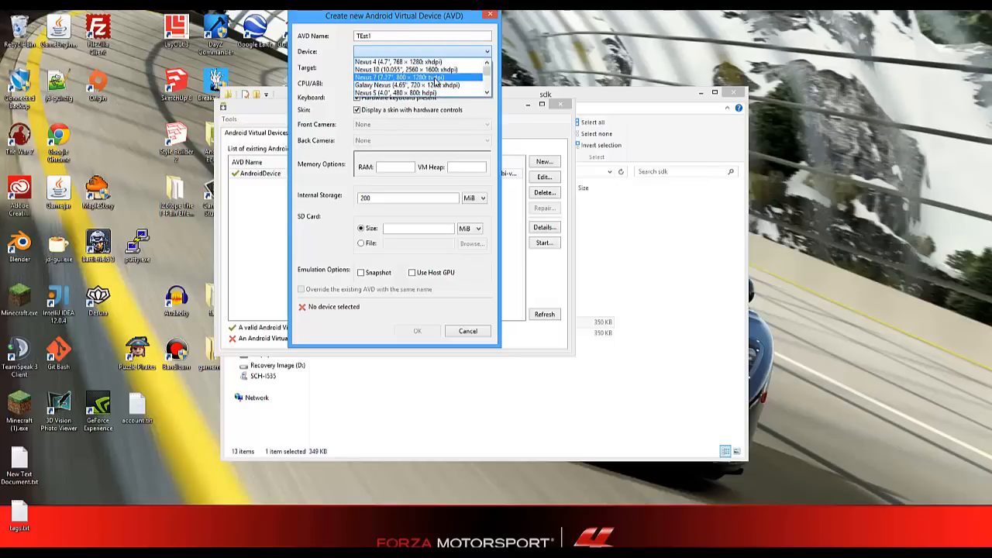
click(421, 76)
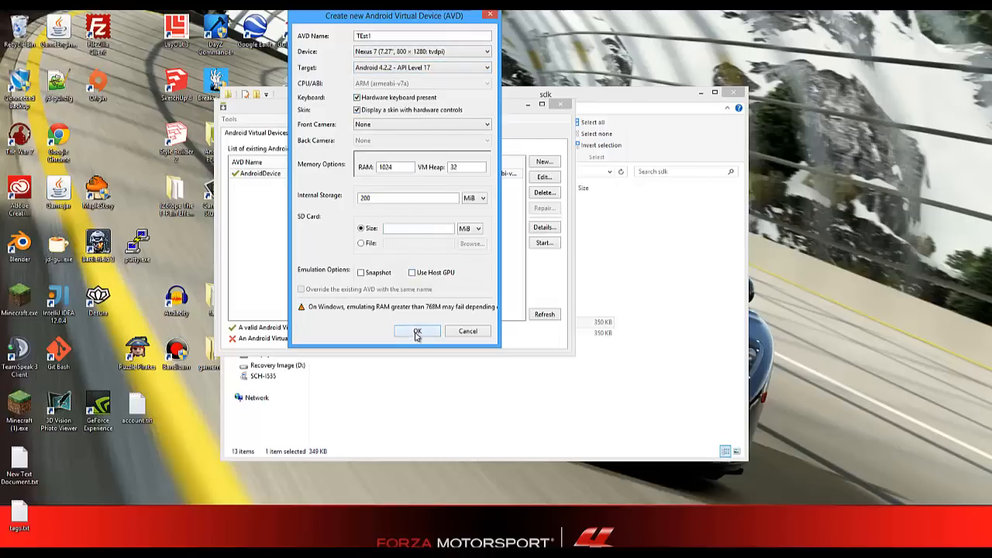
click(417, 331)
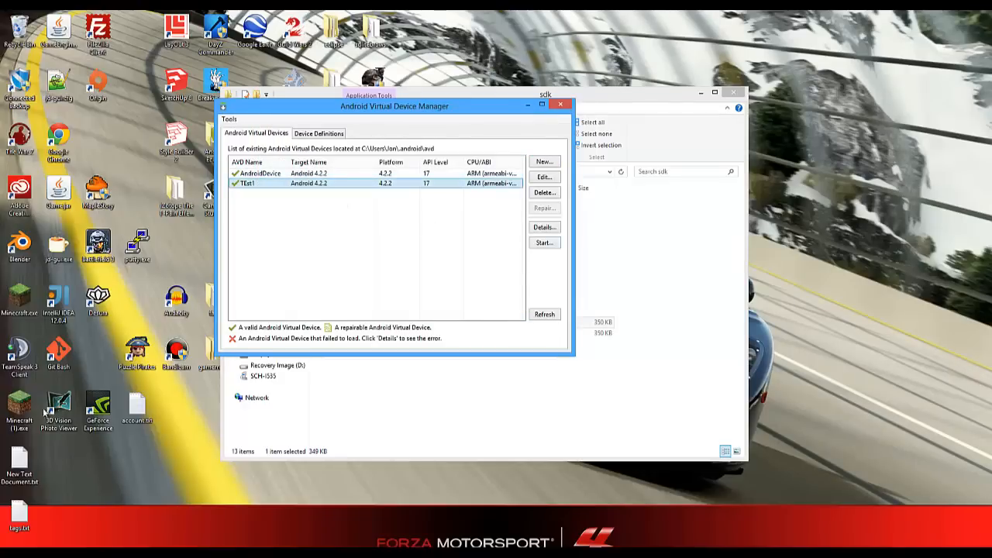
mouse_move(44, 414)
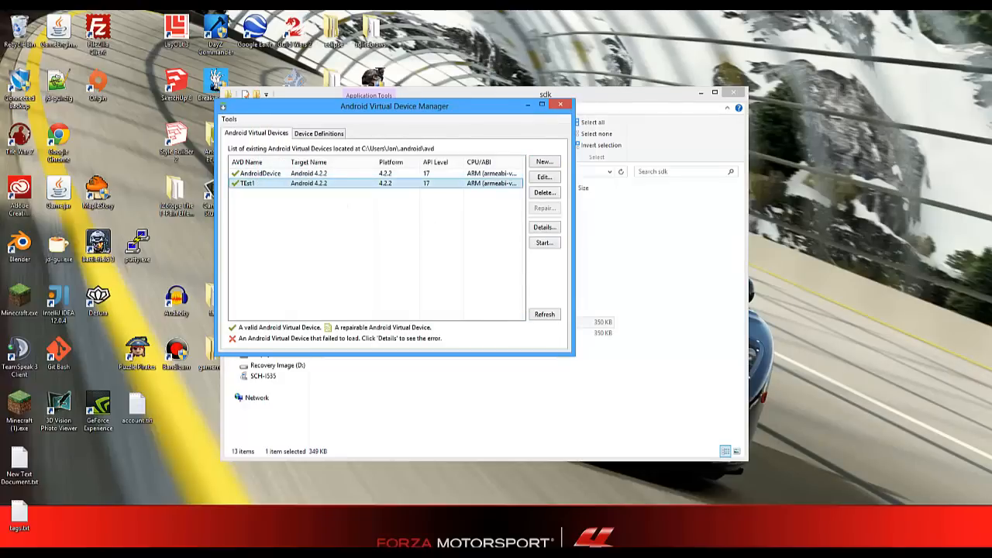